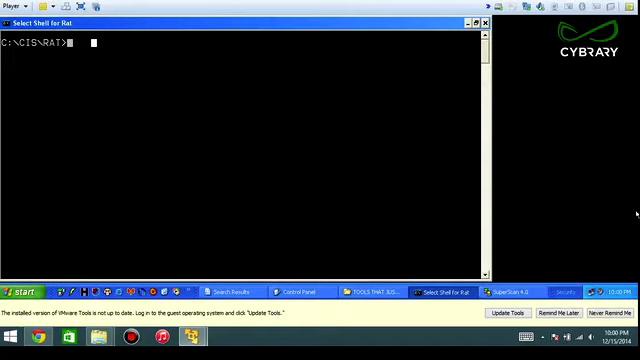
Enter nbtstat -A 192.168.92.131 to query the remote host's NetBIOS name table and MAC.
text(nb)
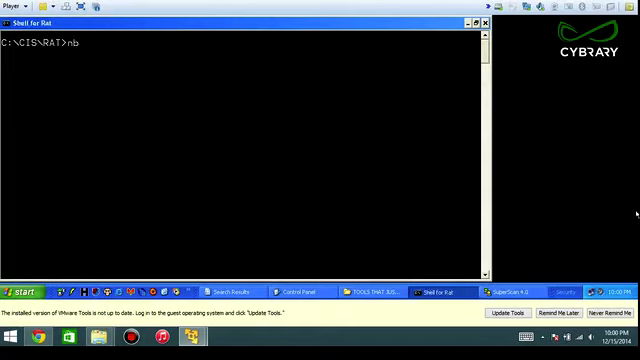
text(tstat -A)
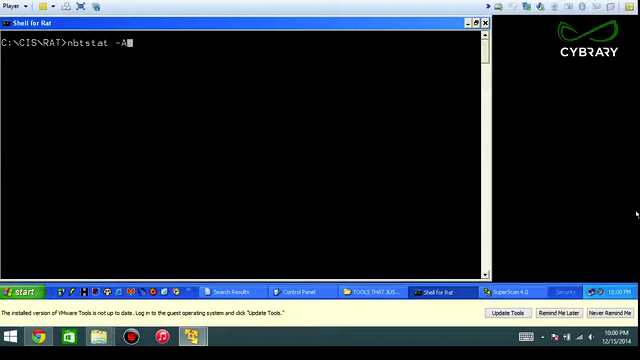
text(192.)
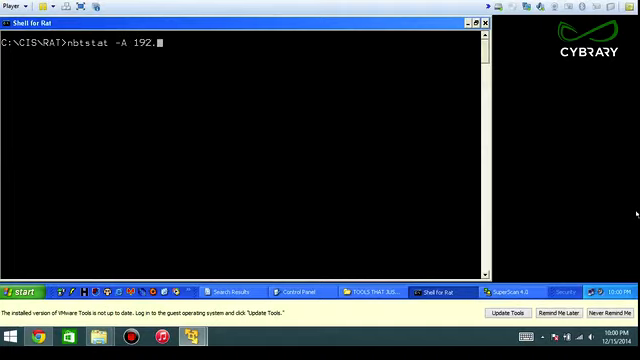
text(168.92.131)
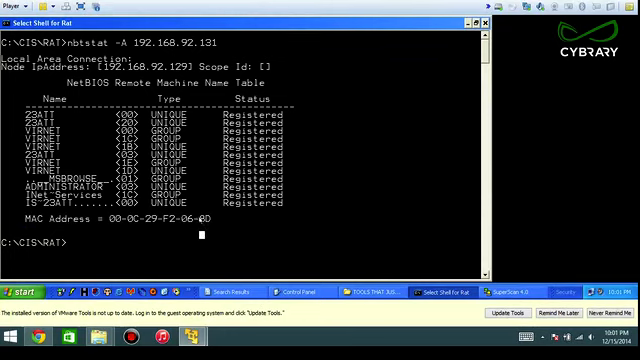
mouse_move(300, 204)
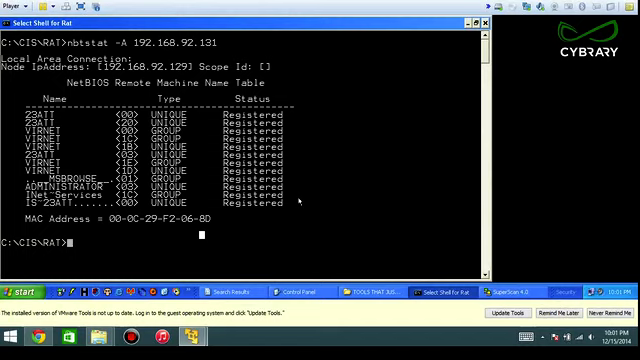
Run nbtstat /? to list every nbtstat option switch and its meaning.
text(n)
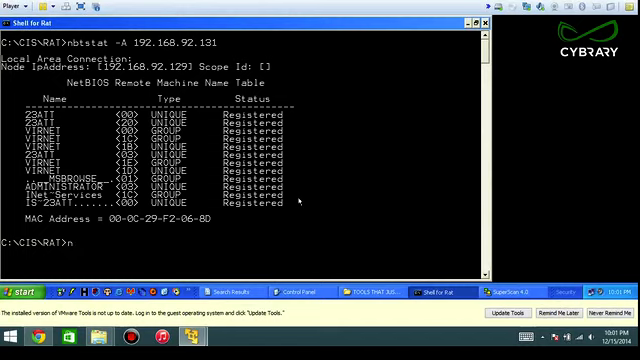
text(btstat)
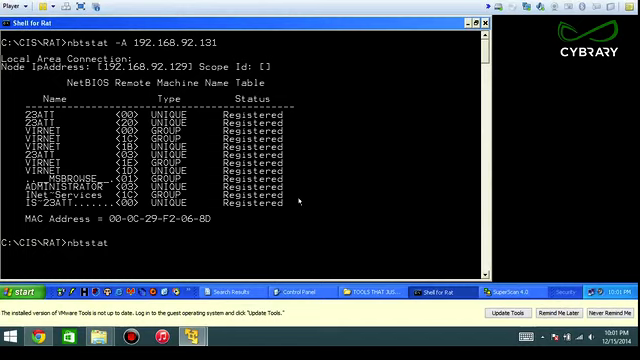
text(nbtstat /?)
text(nbtstat -A 192.168.92.131)
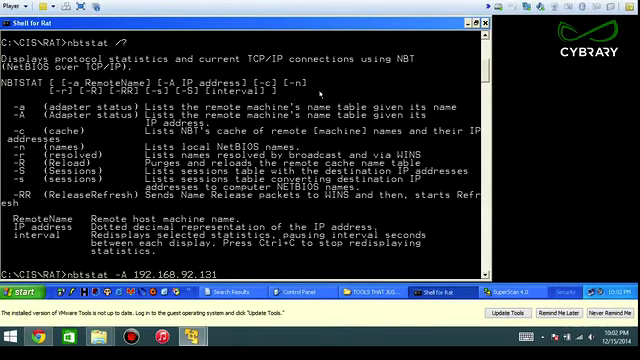
Run nbtstat -a and -A name-table lookups against 192.168.92.131.
key(Return)
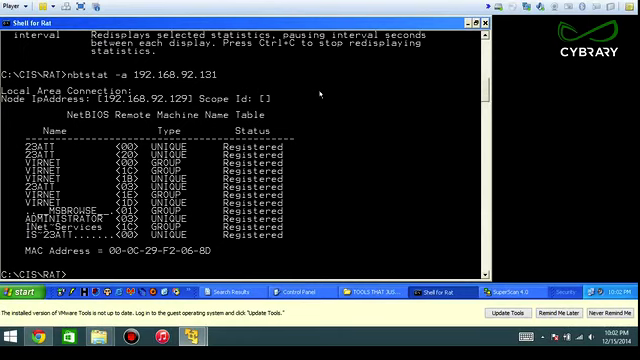
text(nbtstat -a 192.168.92.131)
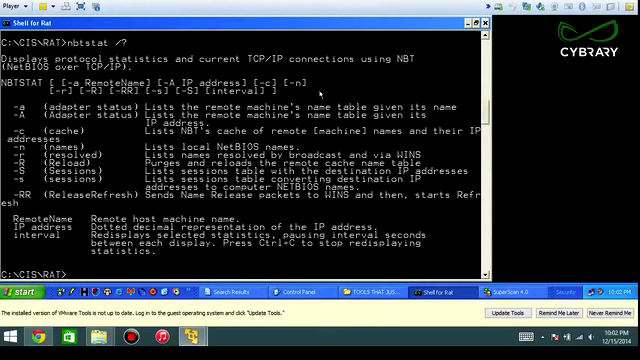
text(nbtstat -A 192.168.92.131)
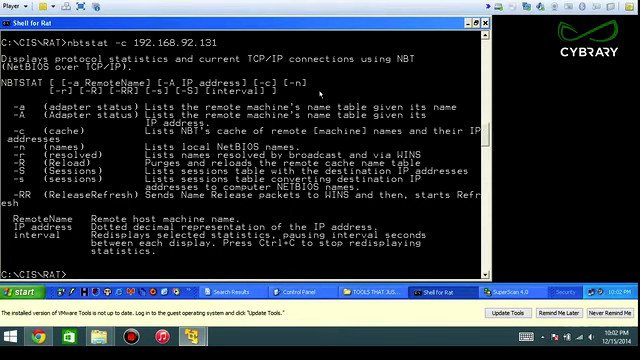
Try the nbtstat -c cache switch against 192.168.92.131 several times.
text(nbtstat -c 192.168.92.131)
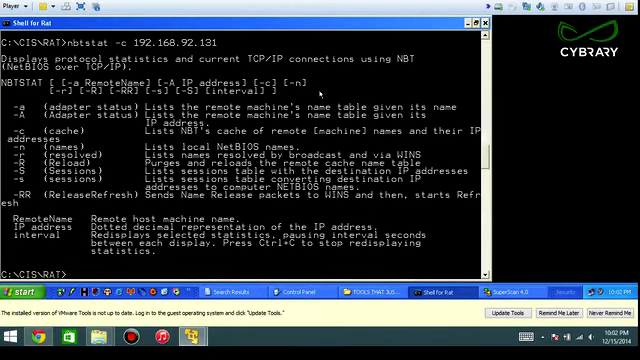
text(nbtstat -c 192.168.92.131)
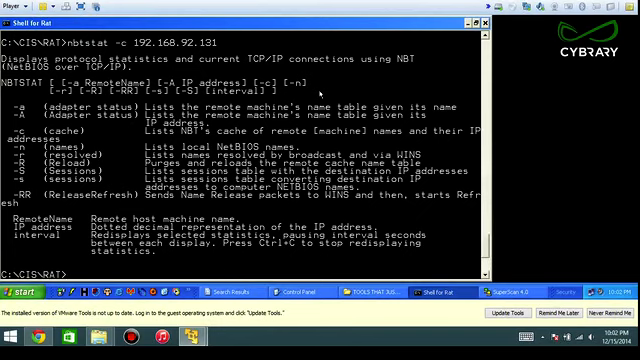
text(nbtstat -c 192.168.92.131)
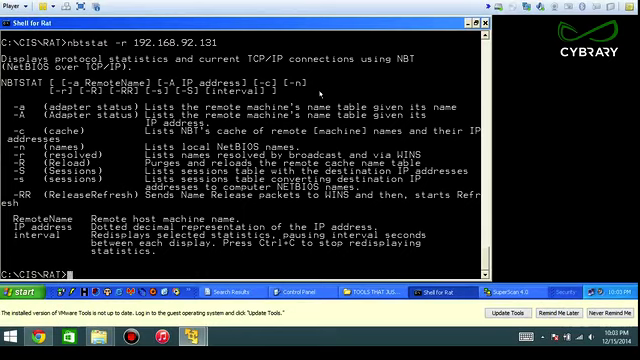
Try the nbtstat -r resolved and -S sessions switches against 192.168.92.131.
text(nbtstat -r 192.168.92.131)
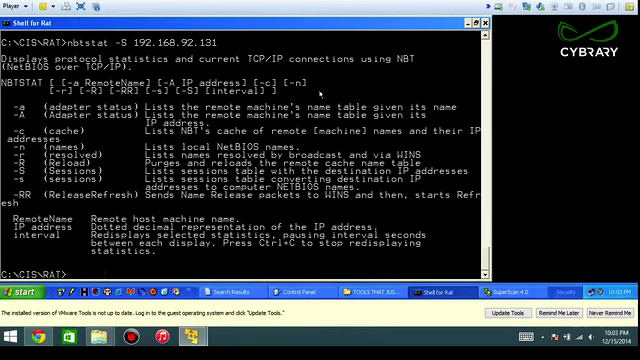
text(nbtstat -S 192.168.92.131)
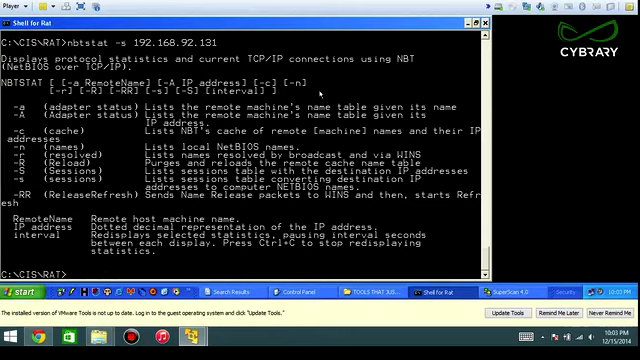
text(nbtstat -S 192.168.92.131)
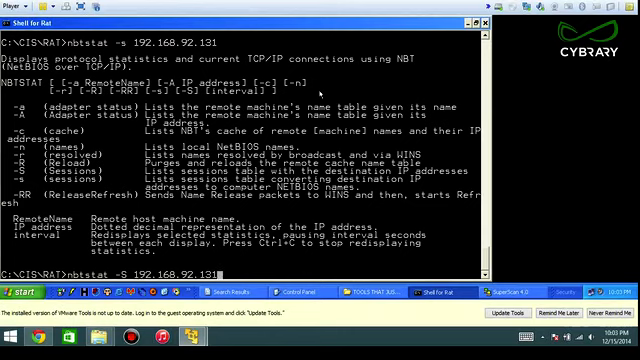